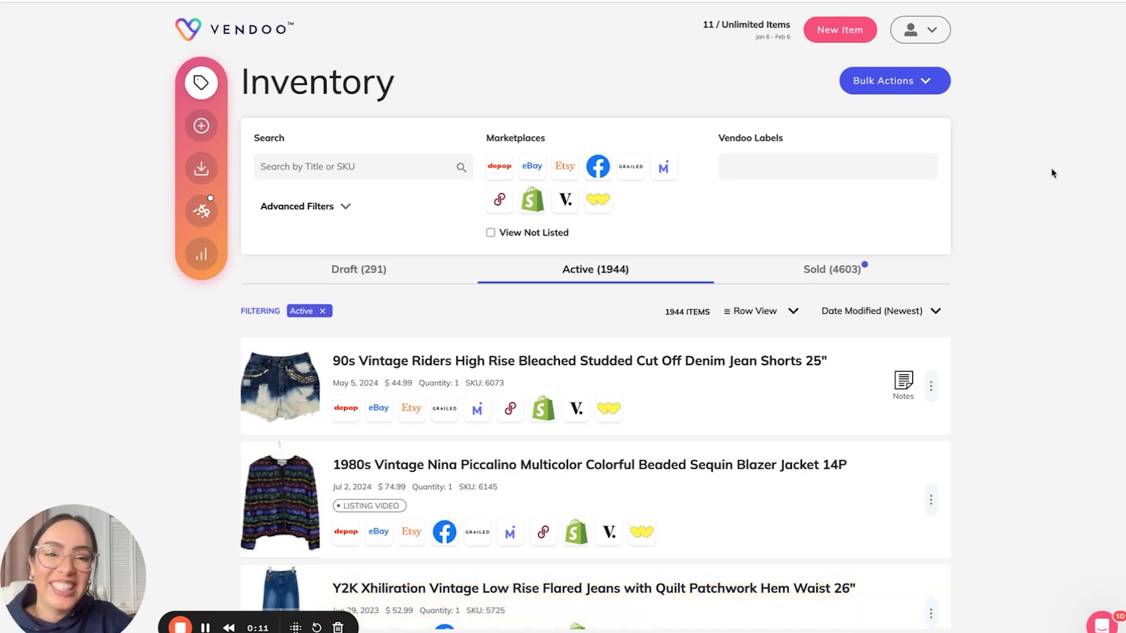
Start Bulk Delist & Relist from the Bulk Actions menu on the Active inventory.
click(894, 81)
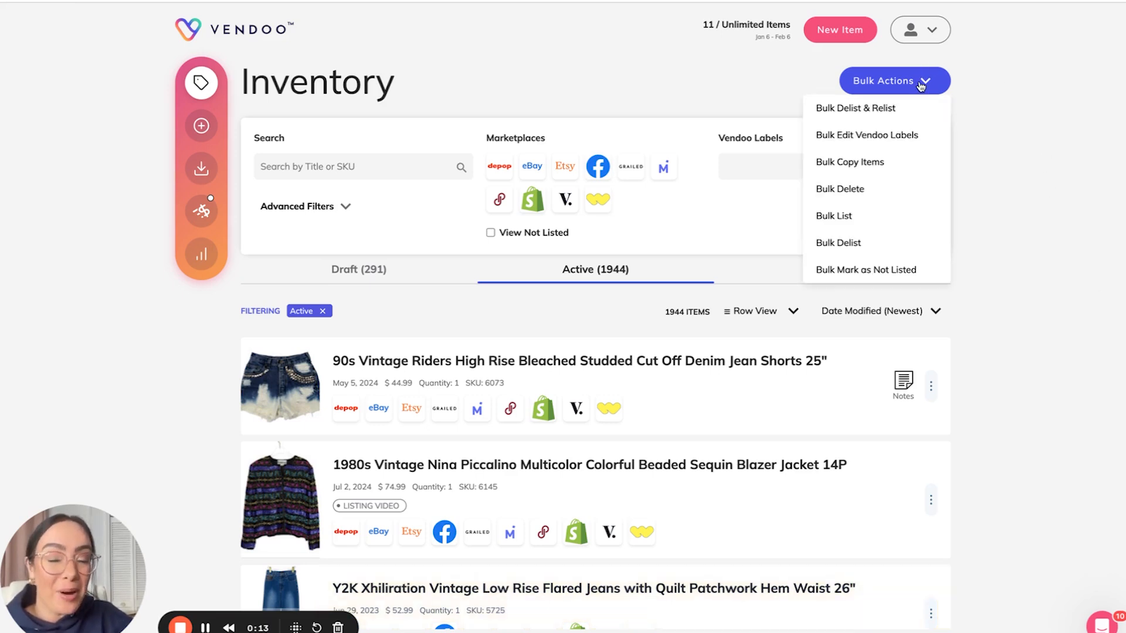
mouse_move(876, 108)
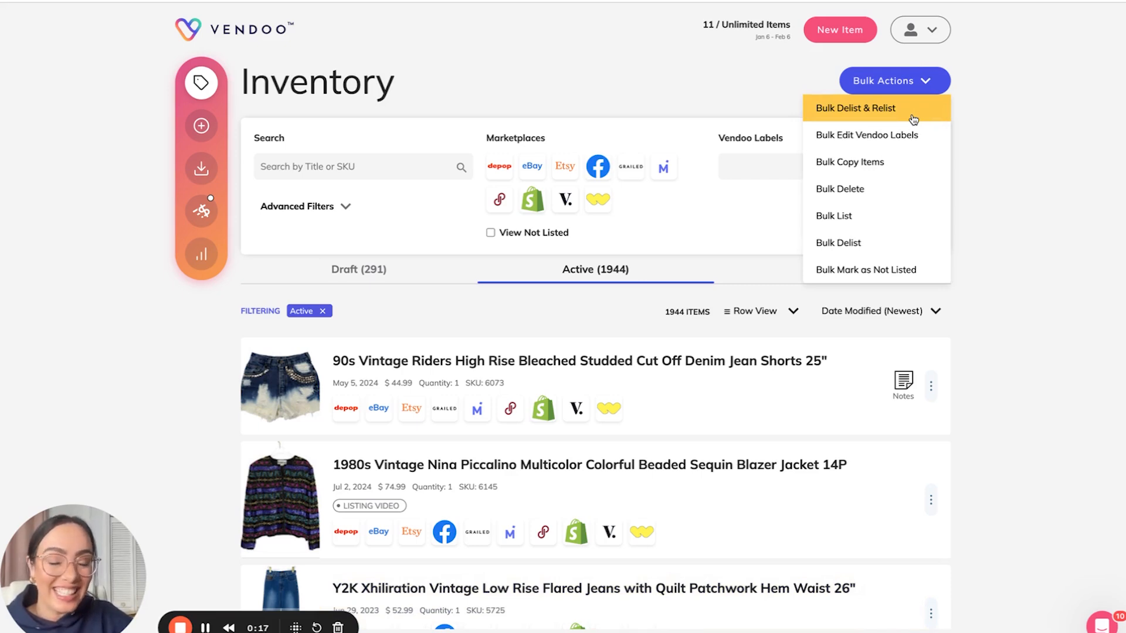
click(856, 108)
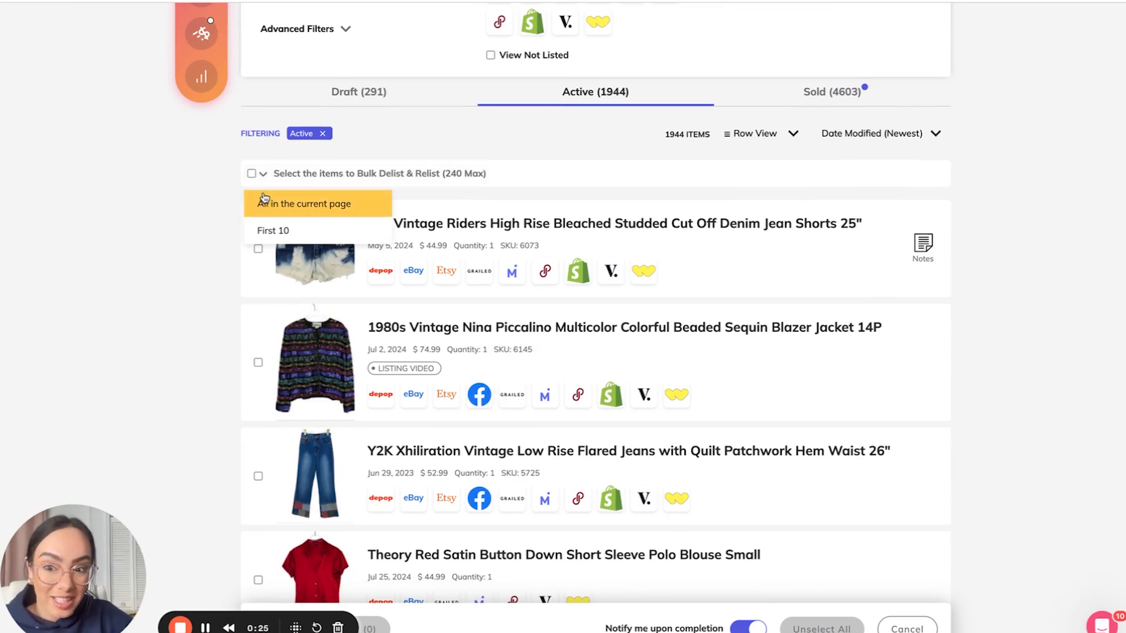
mouse_move(273, 231)
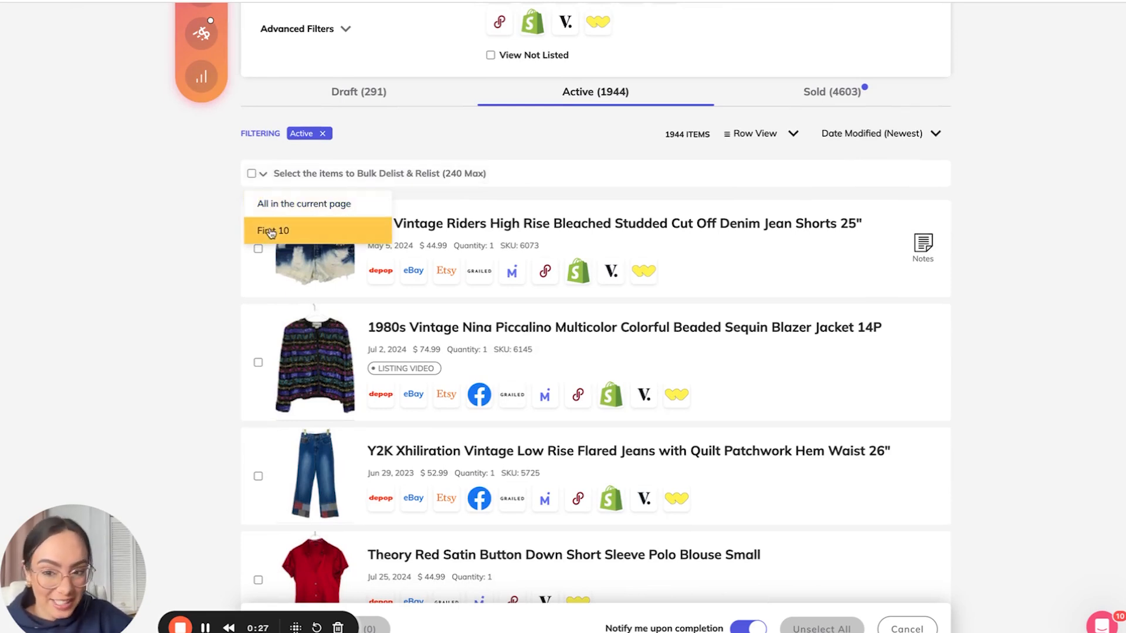
Select the first three active items and bring up the Bulk Delist & Relist (3) marketplace chooser.
click(273, 230)
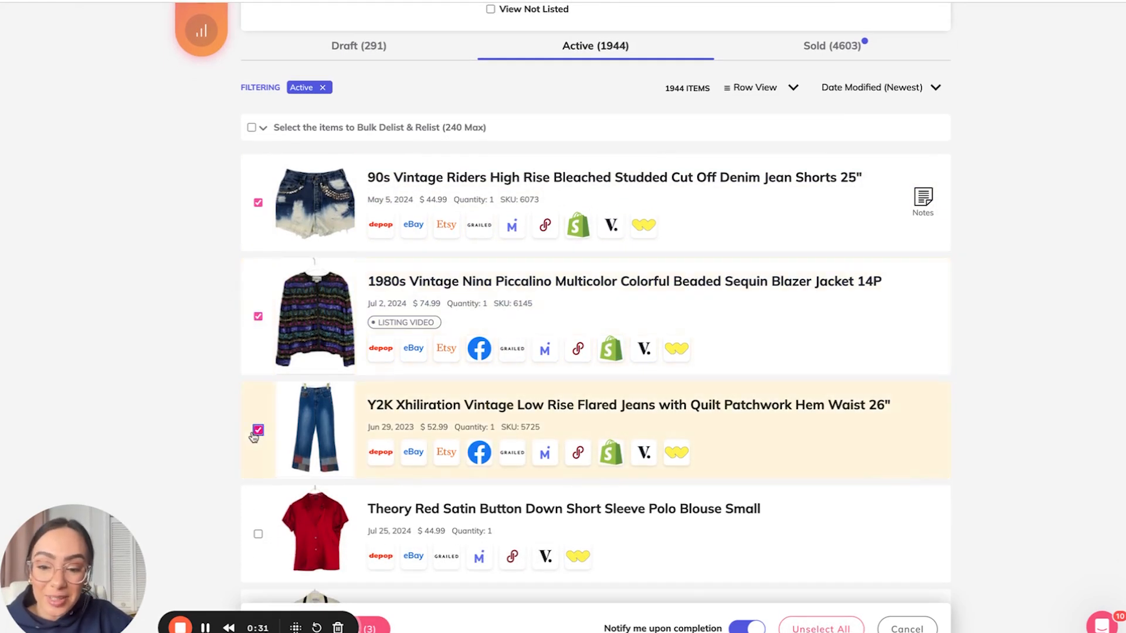
click(257, 430)
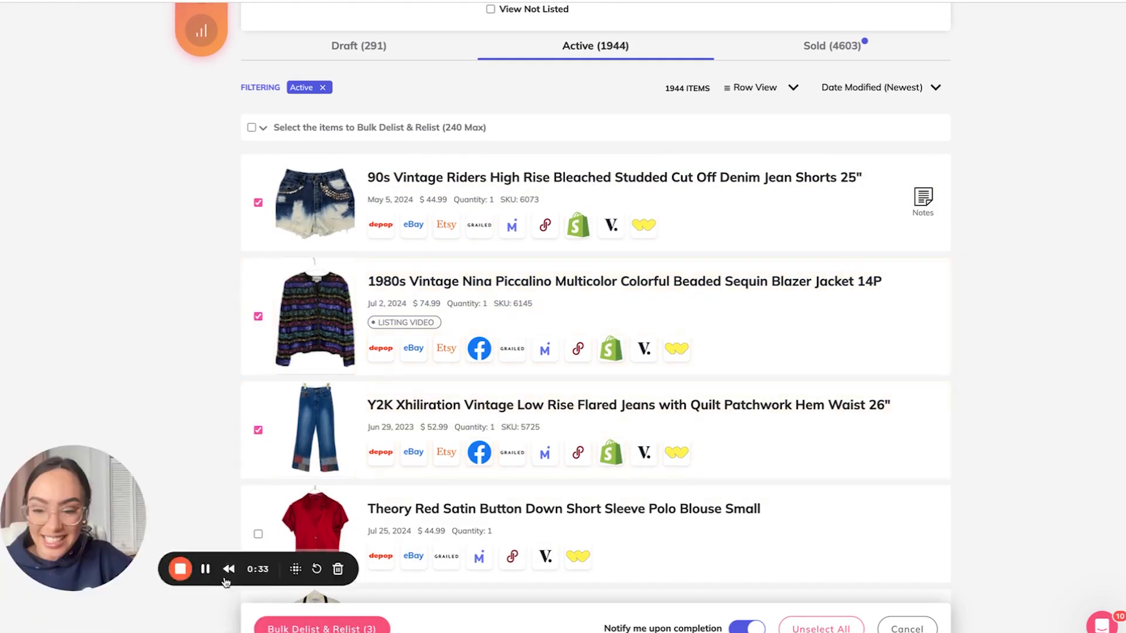
click(321, 628)
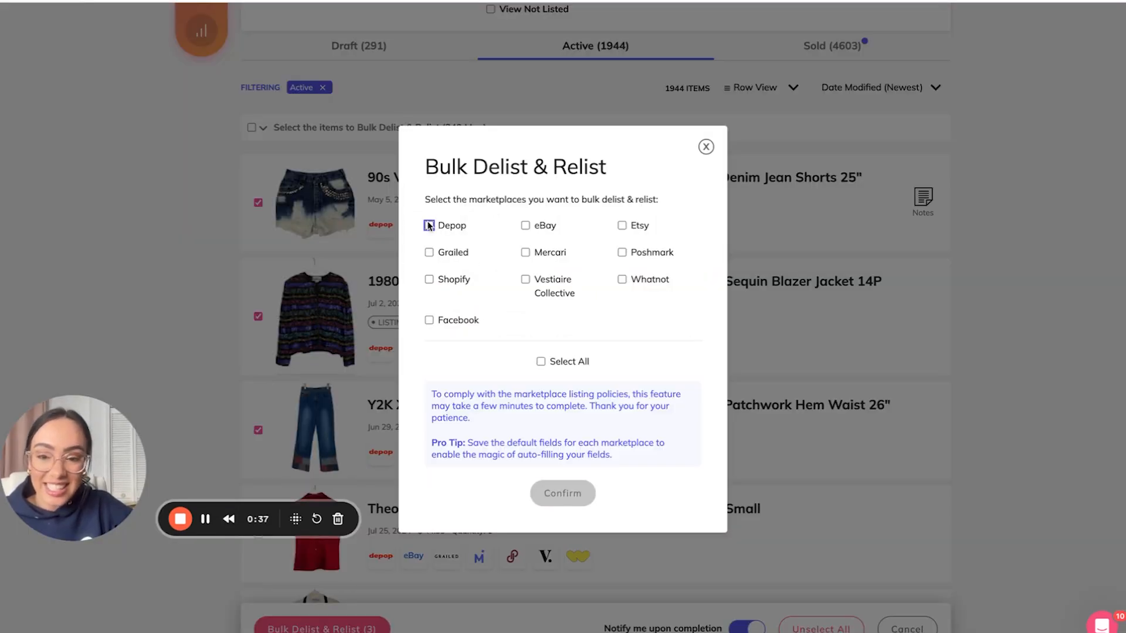
Confirm delisting and relisting the three items on Depop, Grailed, Mercari and Poshmark.
click(429, 225)
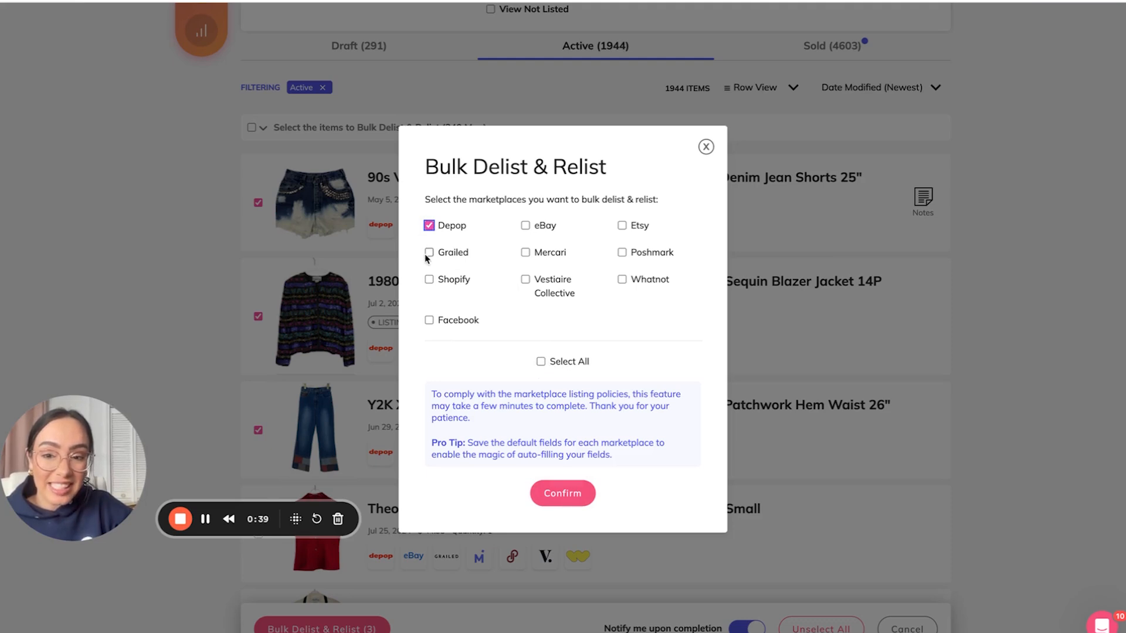
click(429, 252)
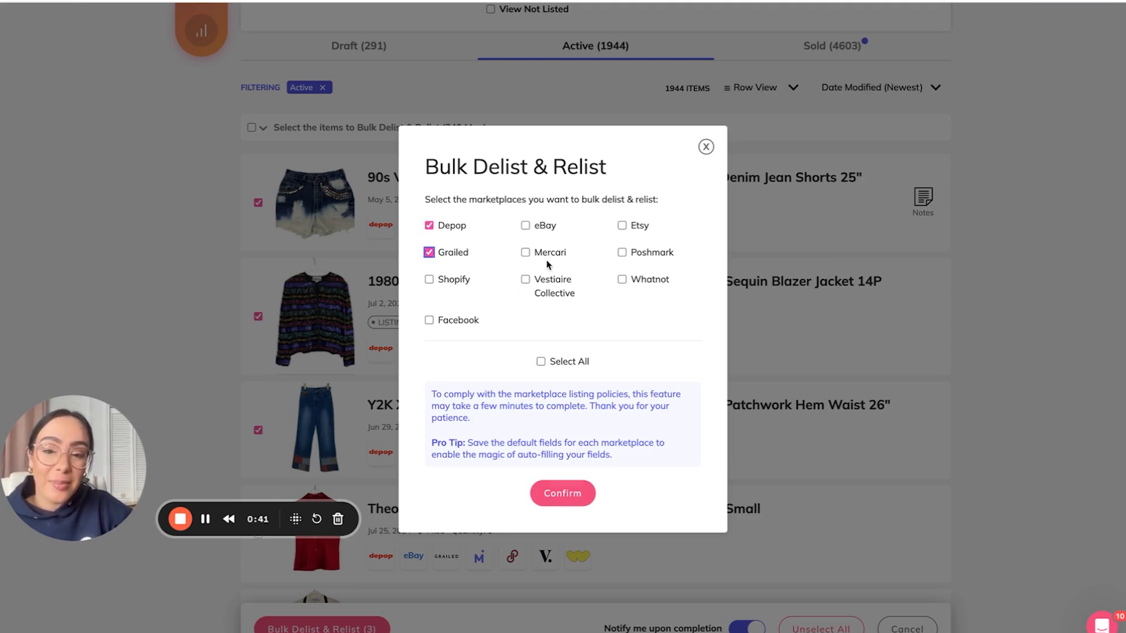
click(525, 257)
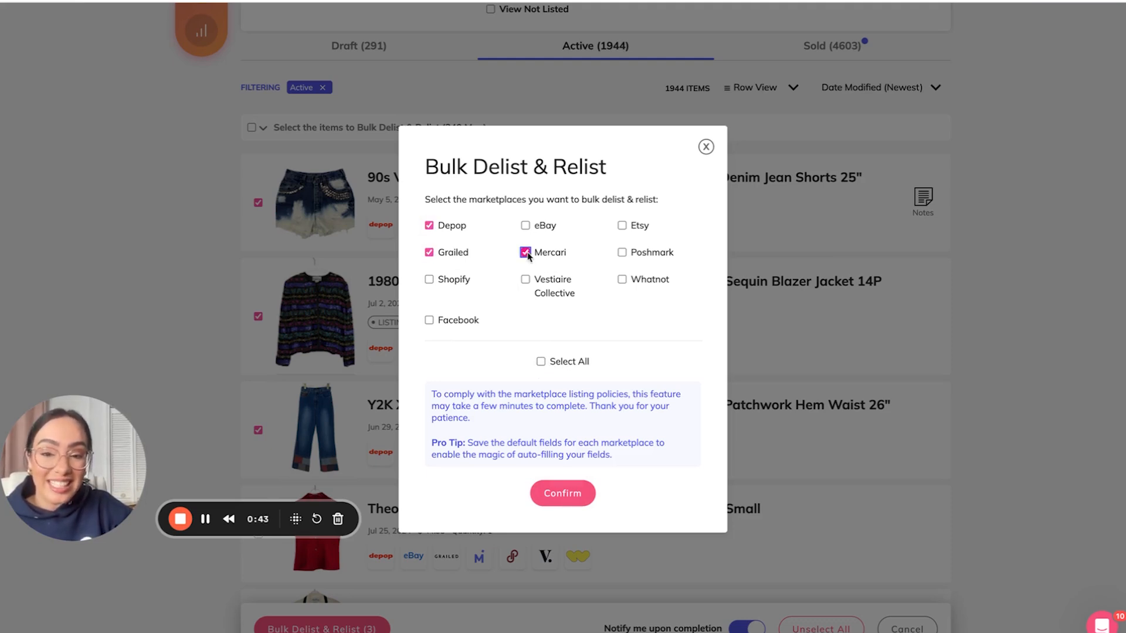
click(623, 257)
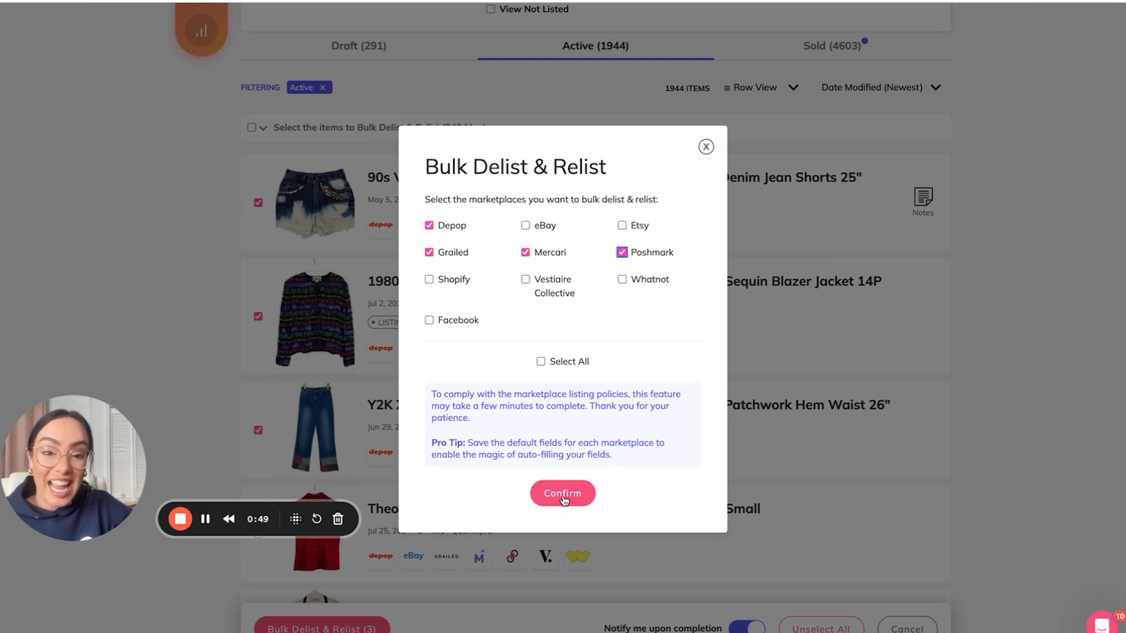
click(562, 494)
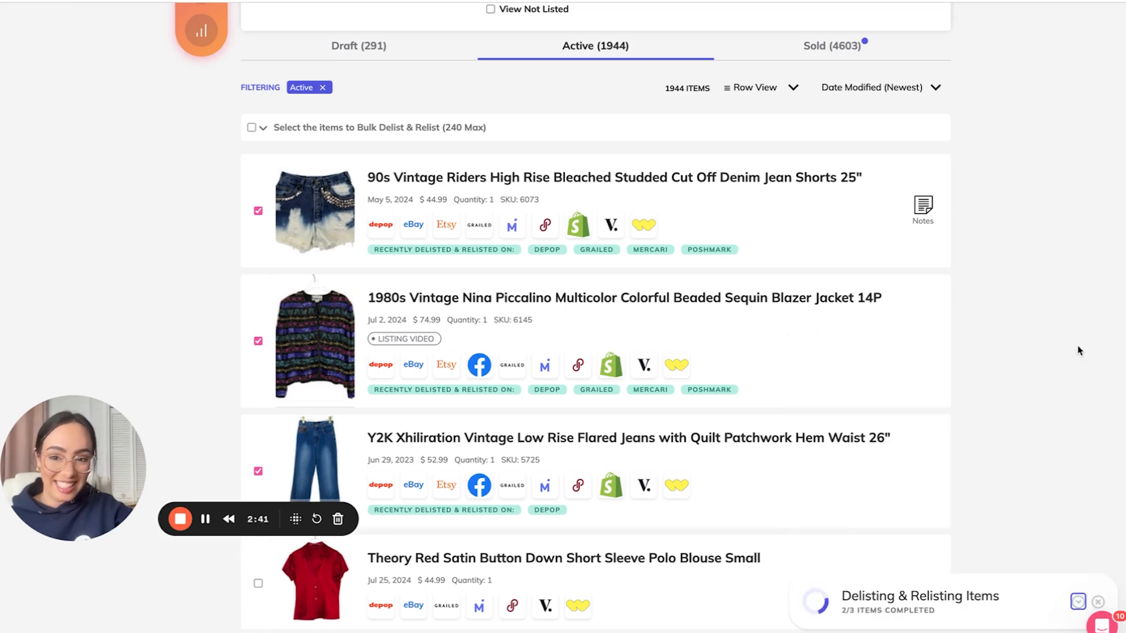
Review the completed delist-and-relist results for the three items and close the summary.
click(359, 268)
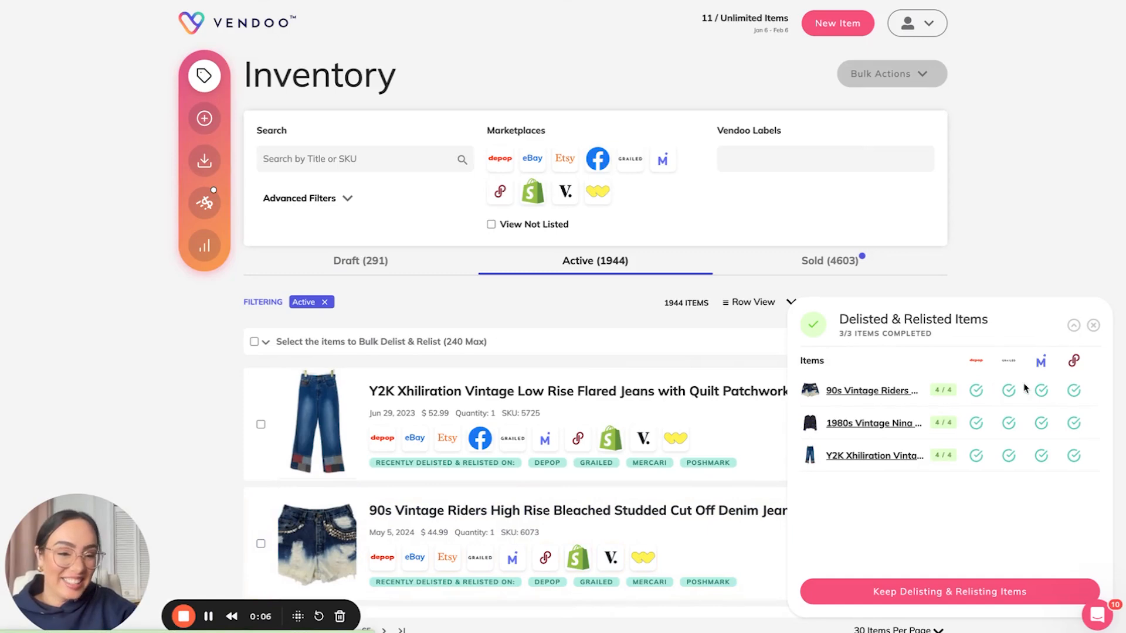
click(1094, 324)
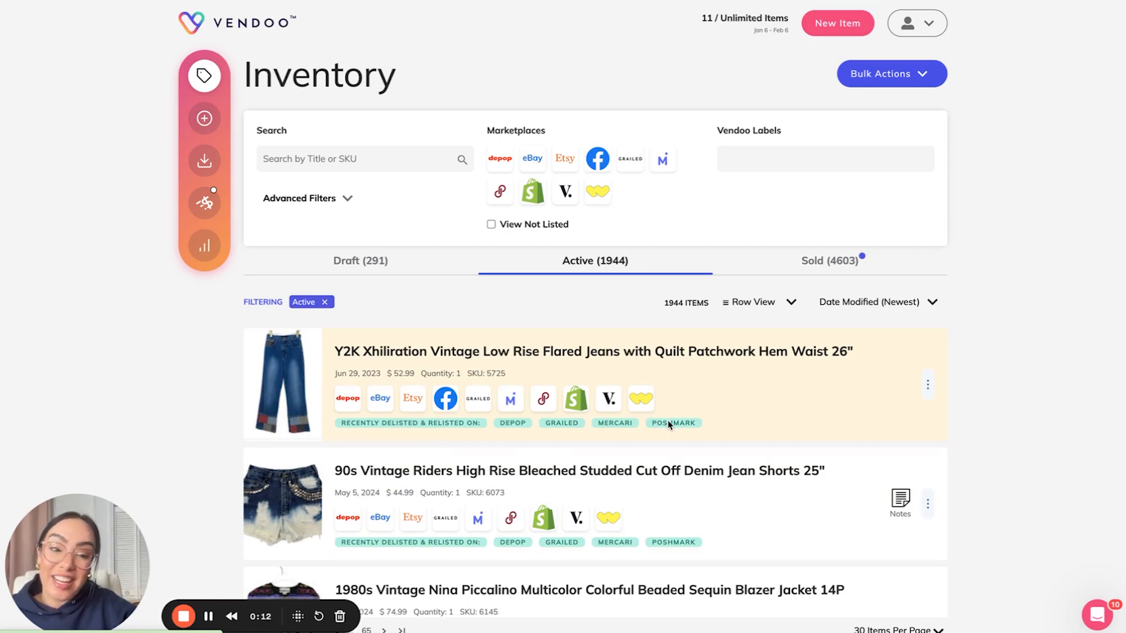
Sort the Active inventory by Recently Listed so the relisted Y2K flared jeans come first.
click(878, 302)
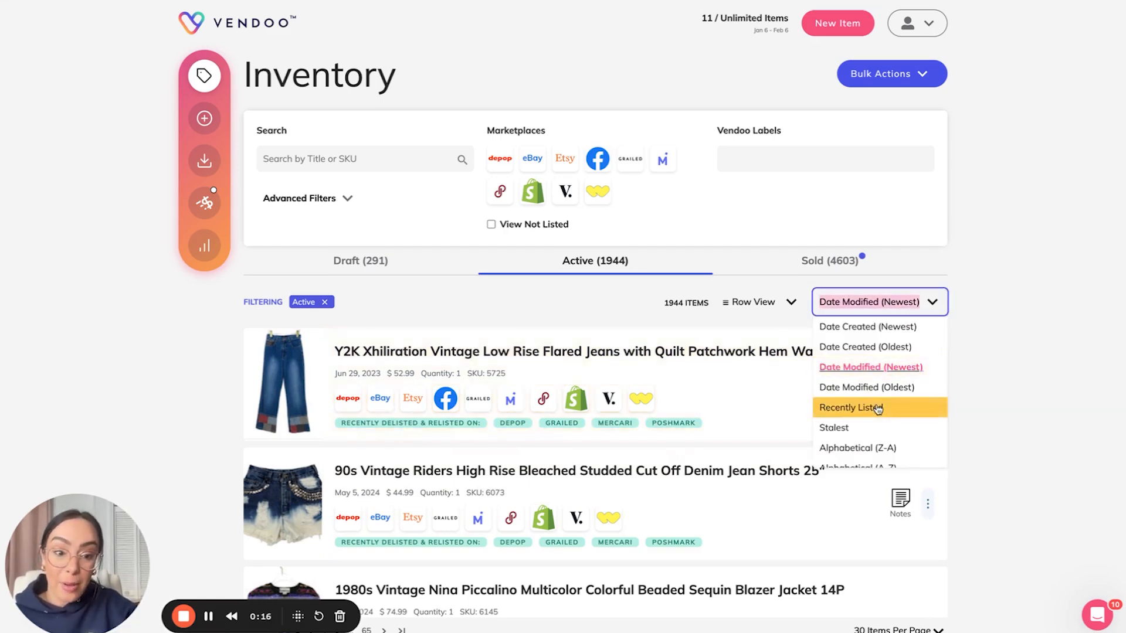
click(852, 407)
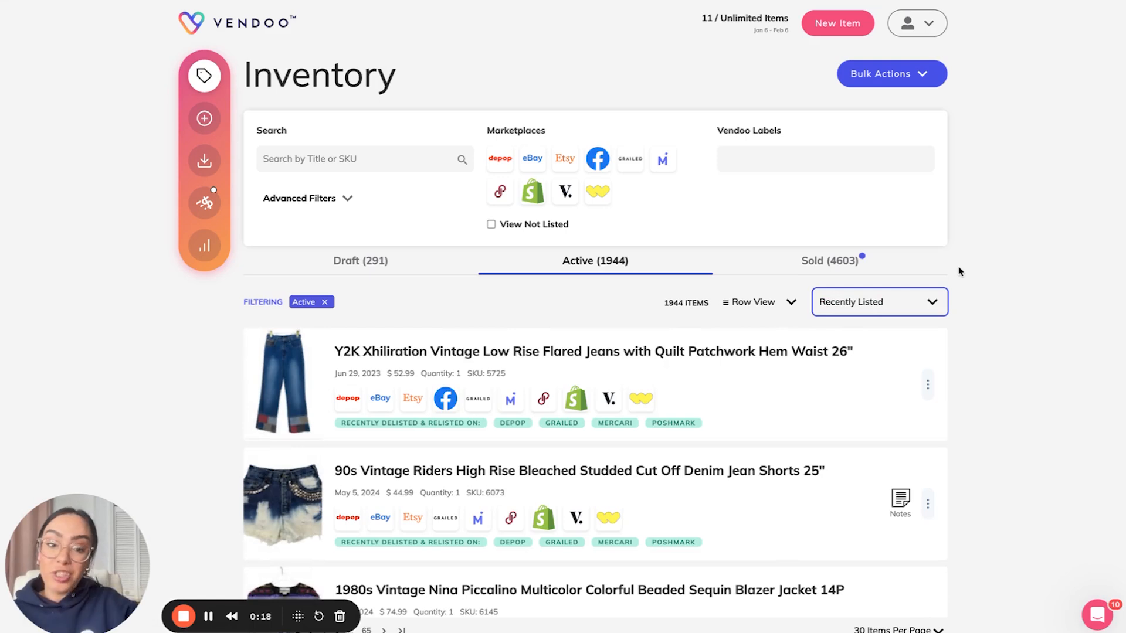
click(879, 302)
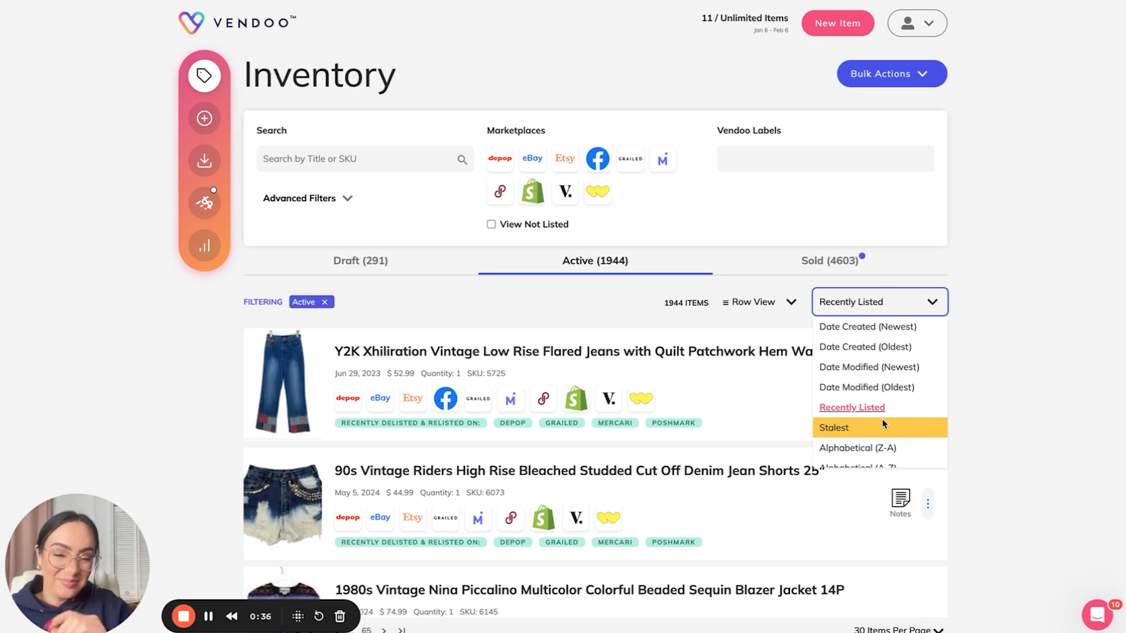
Keep the Recently Listed sort and show the account menu at the top right.
click(876, 301)
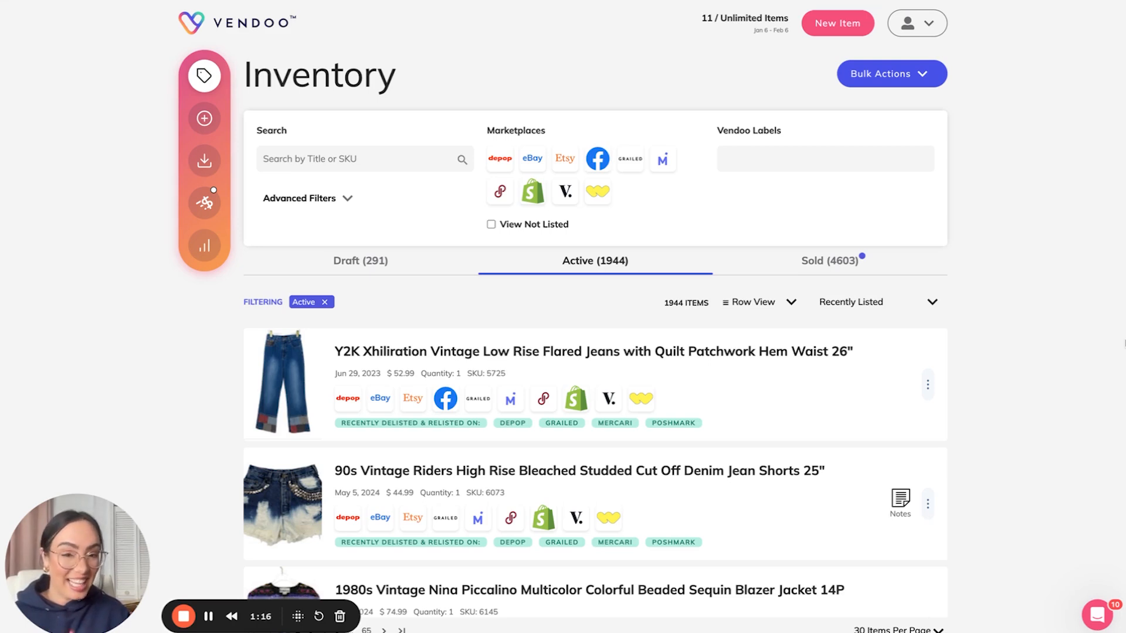
click(917, 23)
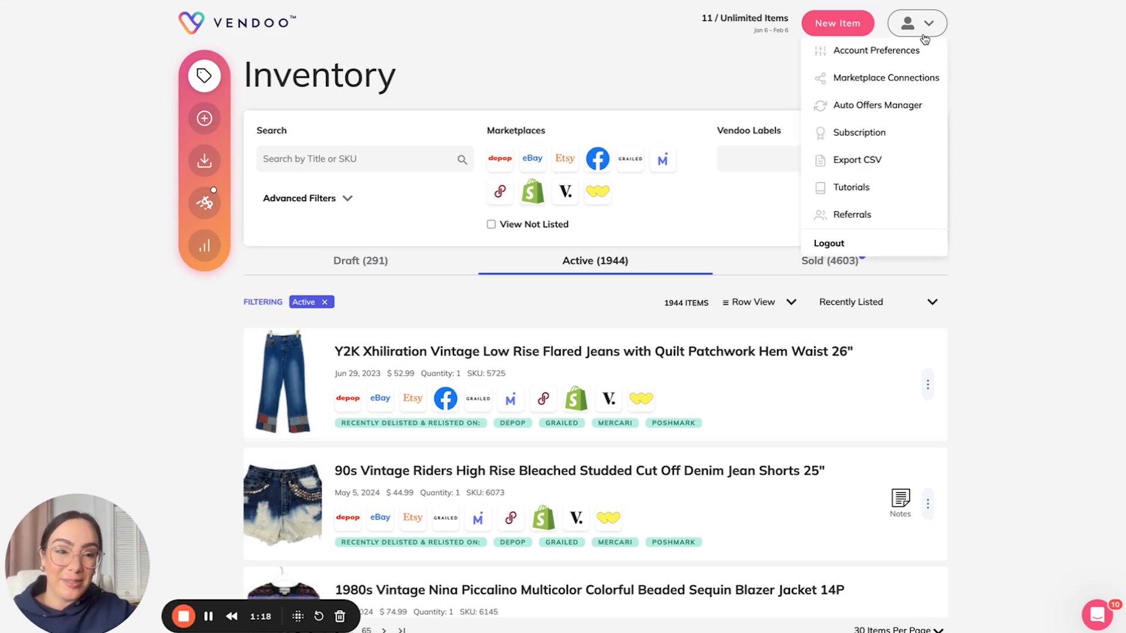